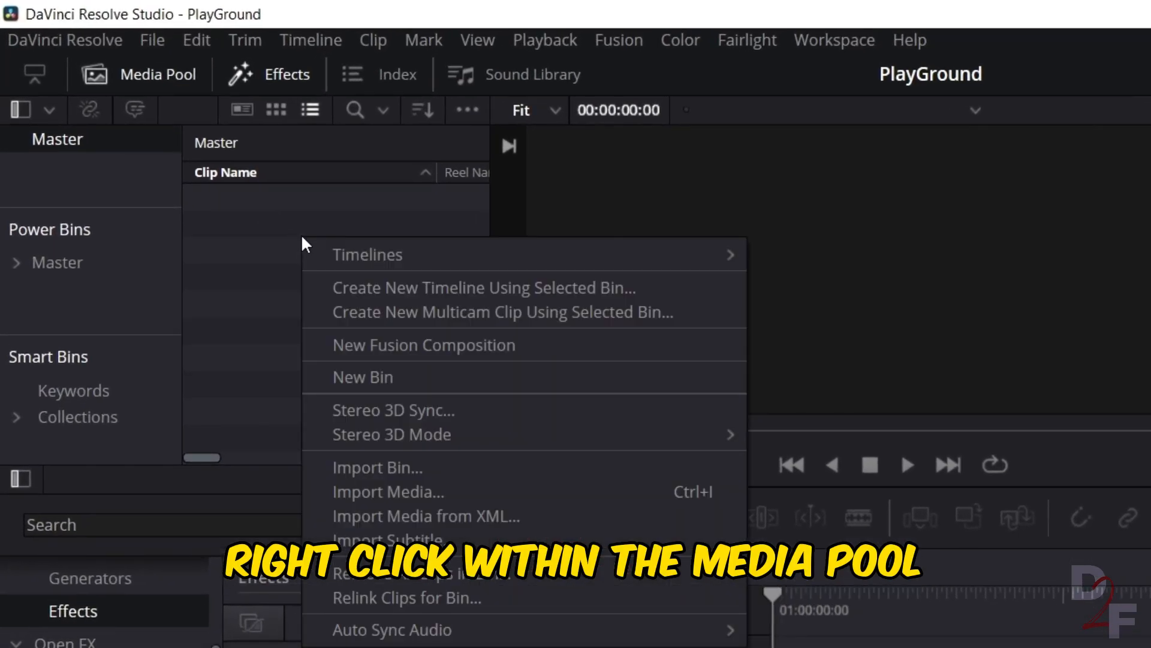
pyautogui.moveTo(367, 254)
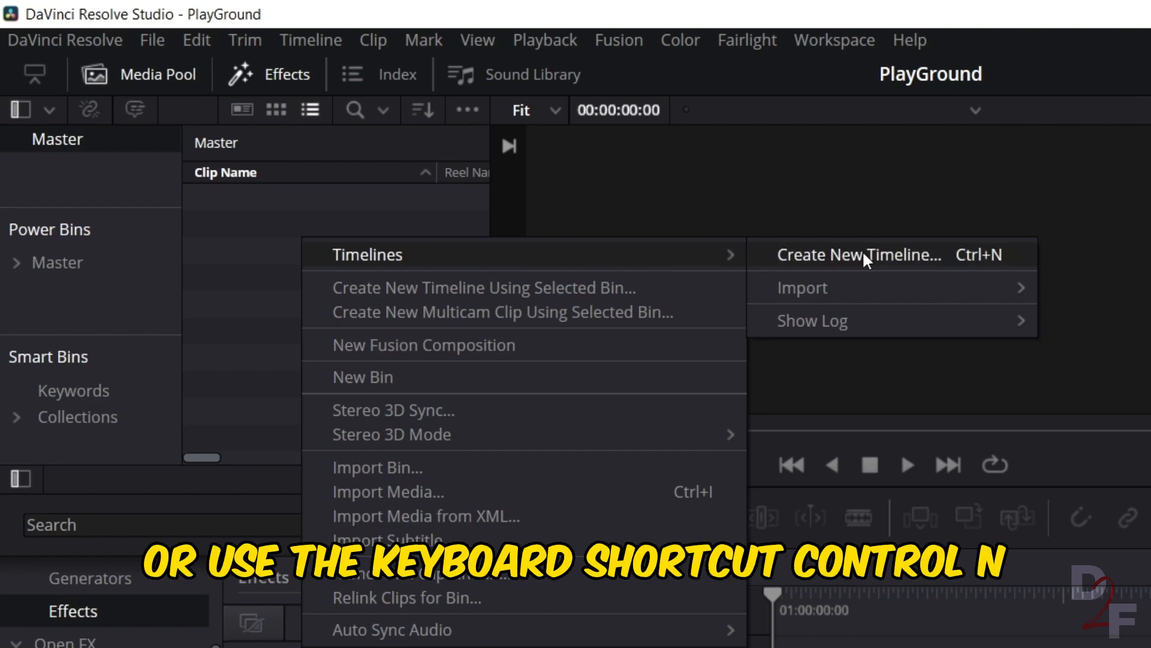
# Step: Start a new timeline from the Media Pool, reaching the Create New Timeline dialog
pyautogui.click(857, 255)
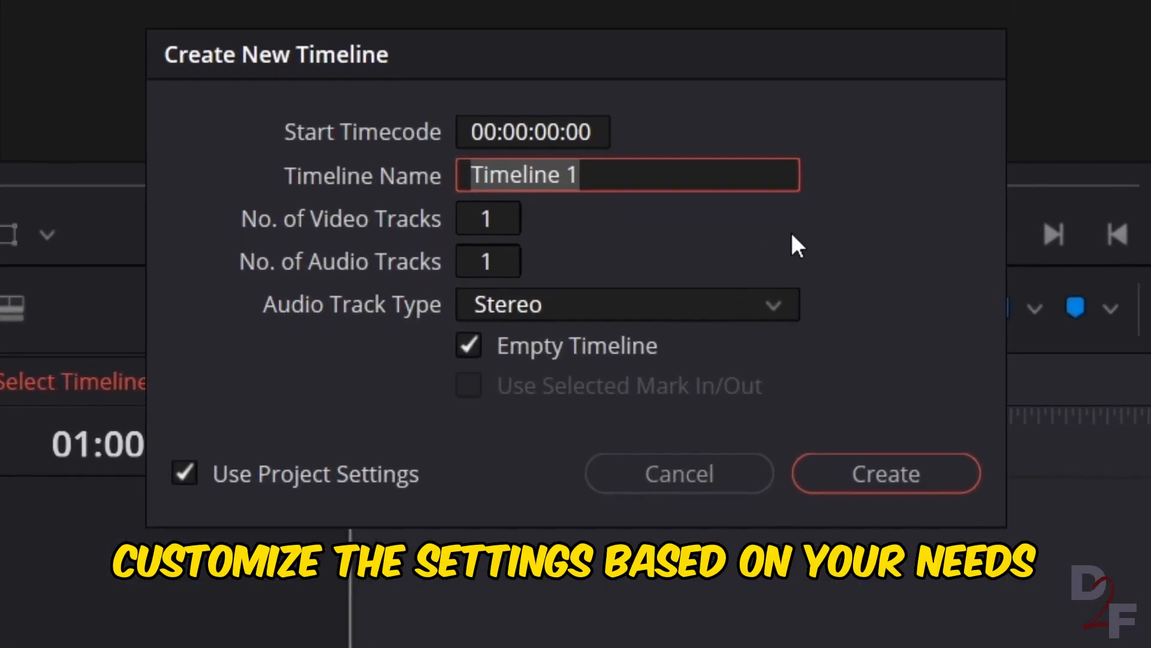
# Step: Create the Shorts timeline with custom settings: vertical 1080x1920 HD at 60 fps
pyautogui.click(488, 200)
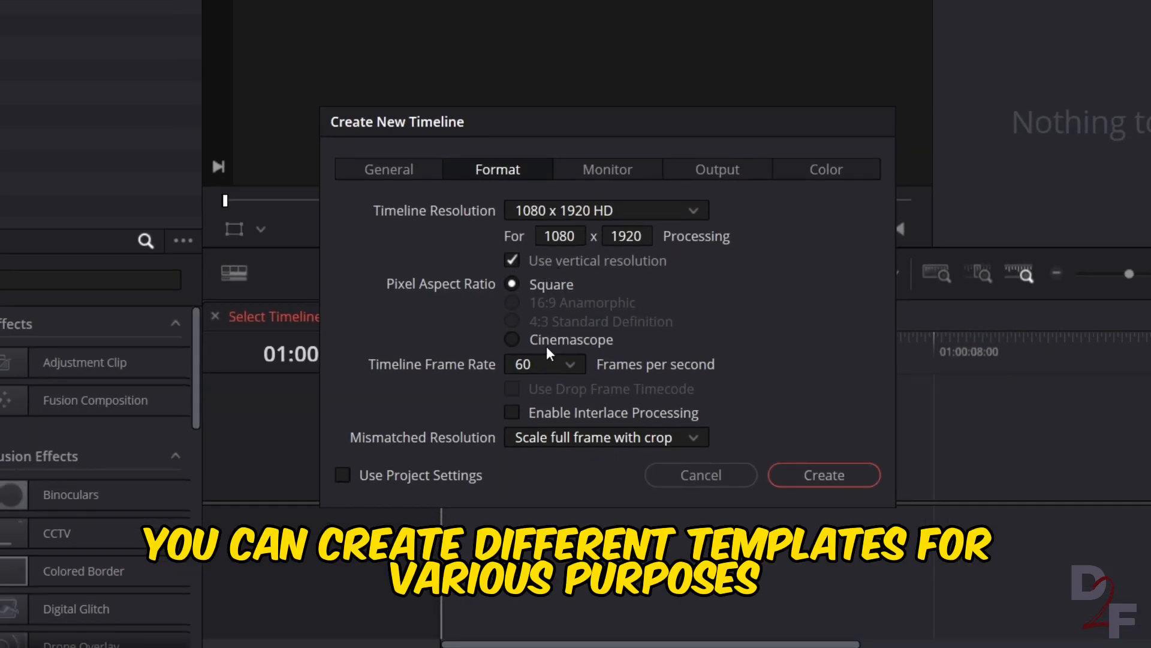
pyautogui.click(543, 363)
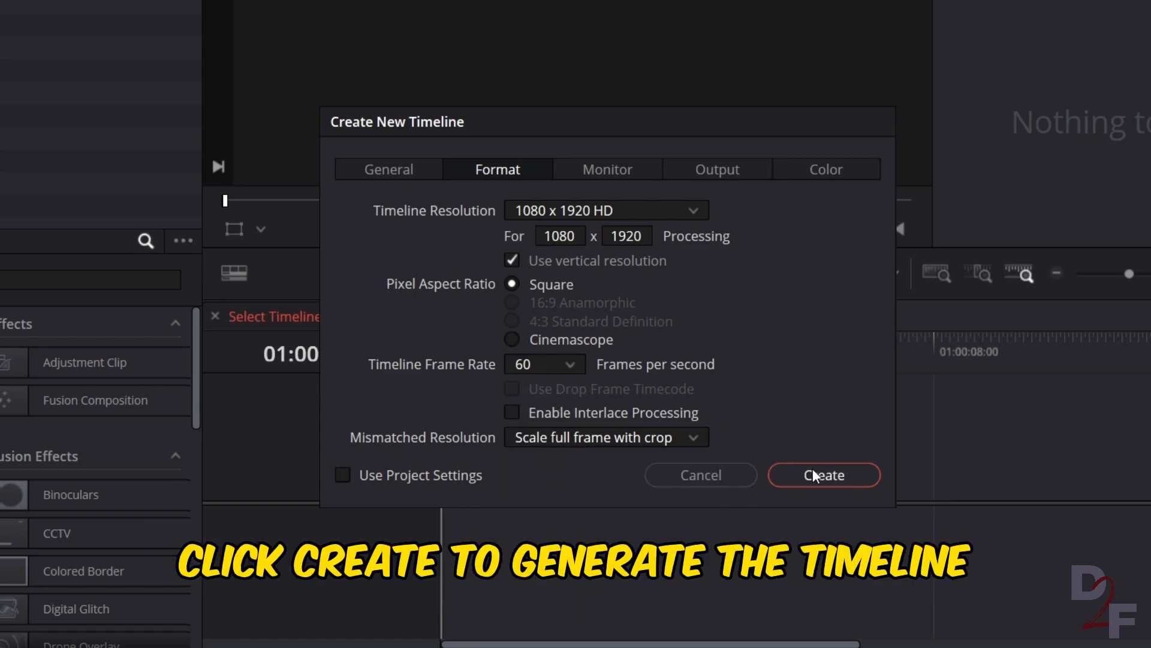
pyautogui.click(824, 475)
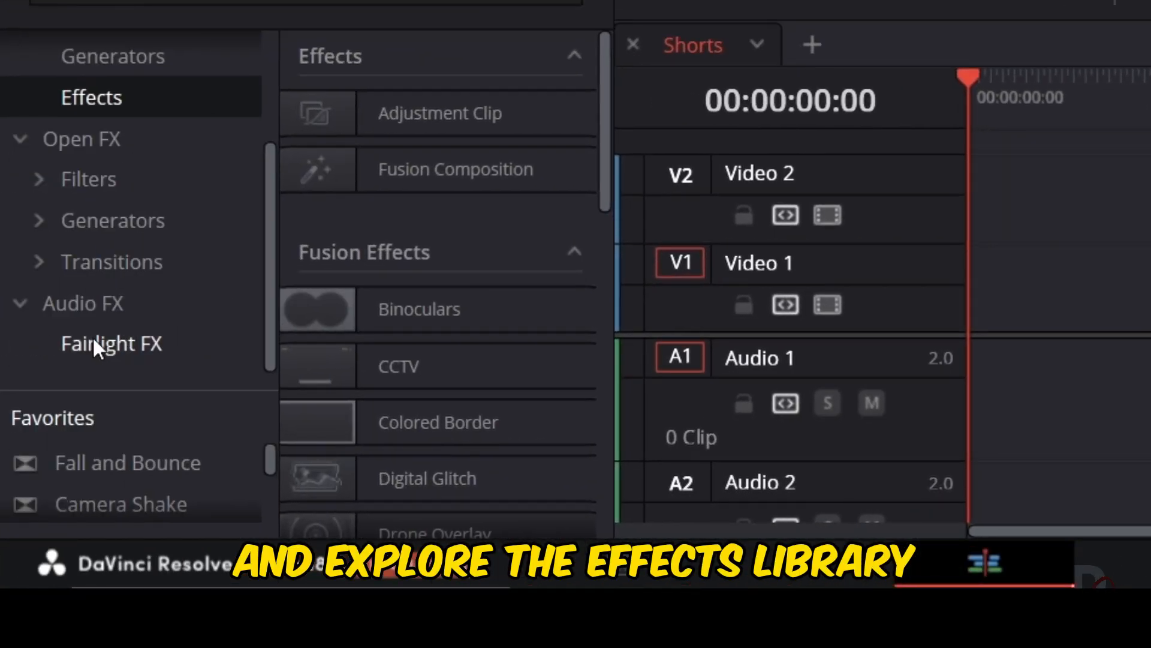
# Step: Apply Noise Reduction to Audio 1 (threshold -40, 80% dry/wet) and dismiss its settings
pyautogui.scroll(-3)
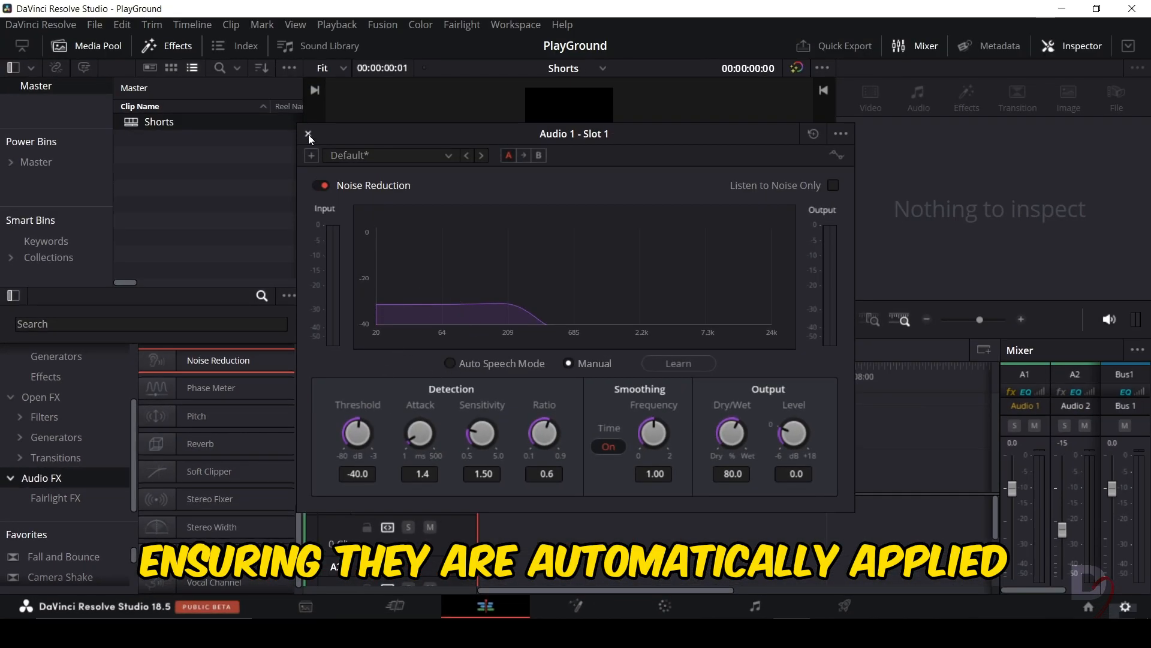
pyautogui.click(308, 136)
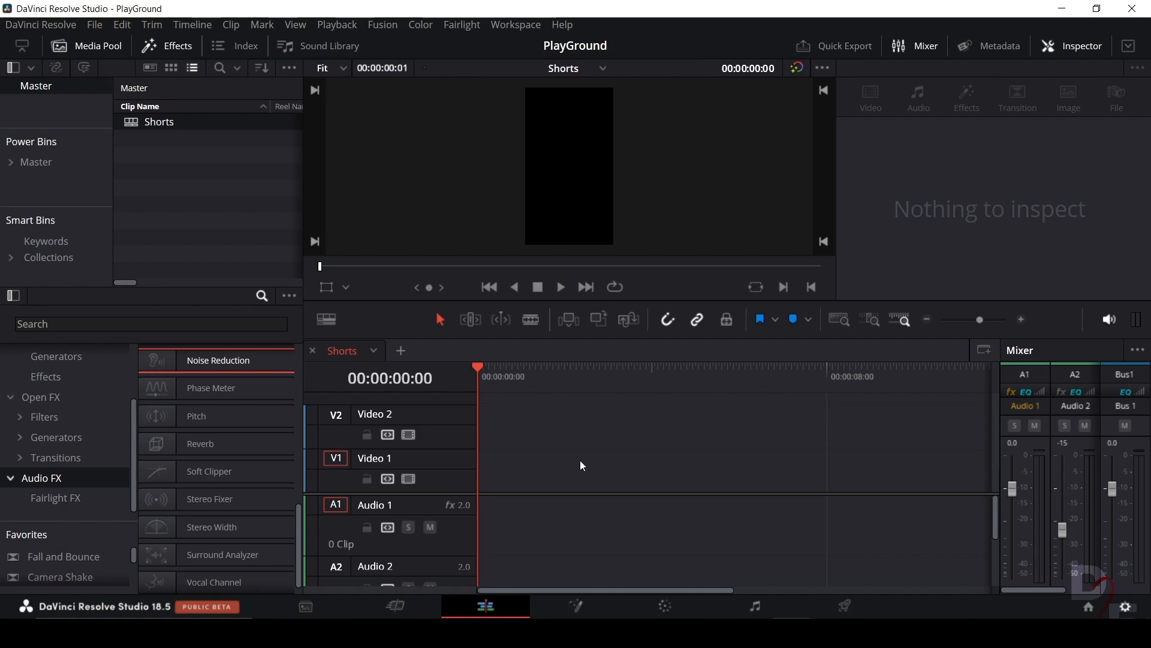
# Step: Import Destination2Future.png into the Master bin via the Media Pool context menu
pyautogui.rightClick(581, 466)
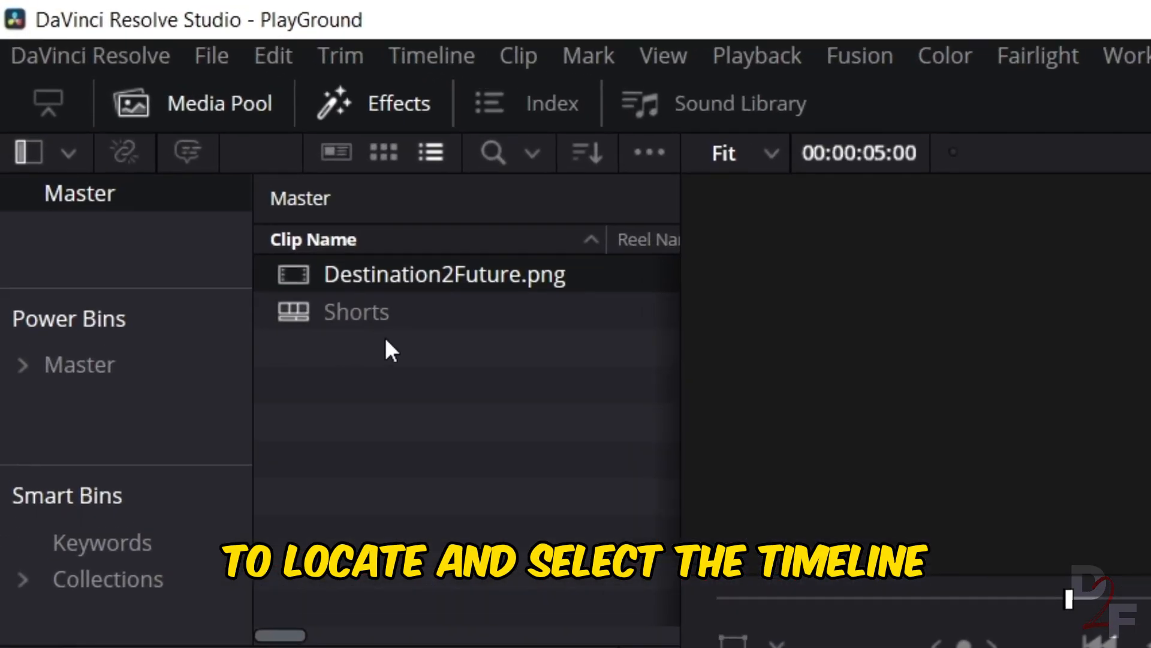
# Step: Export the Shorts timeline through Timelines > Export as a DRT template file
pyautogui.click(356, 312)
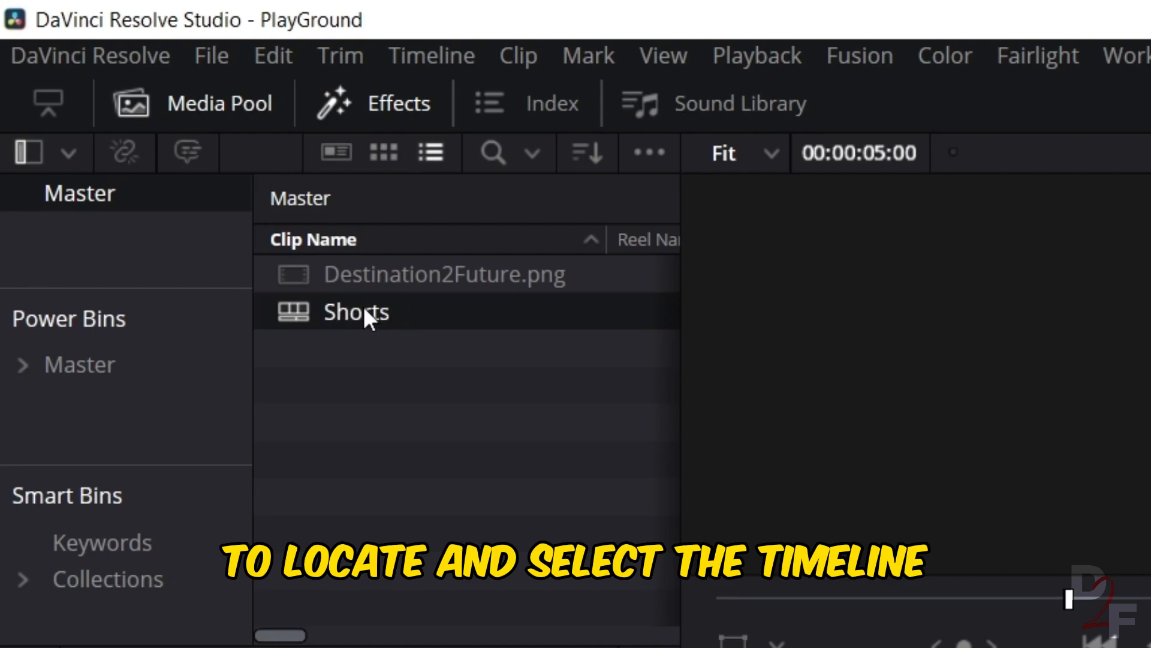
pyautogui.rightClick(357, 311)
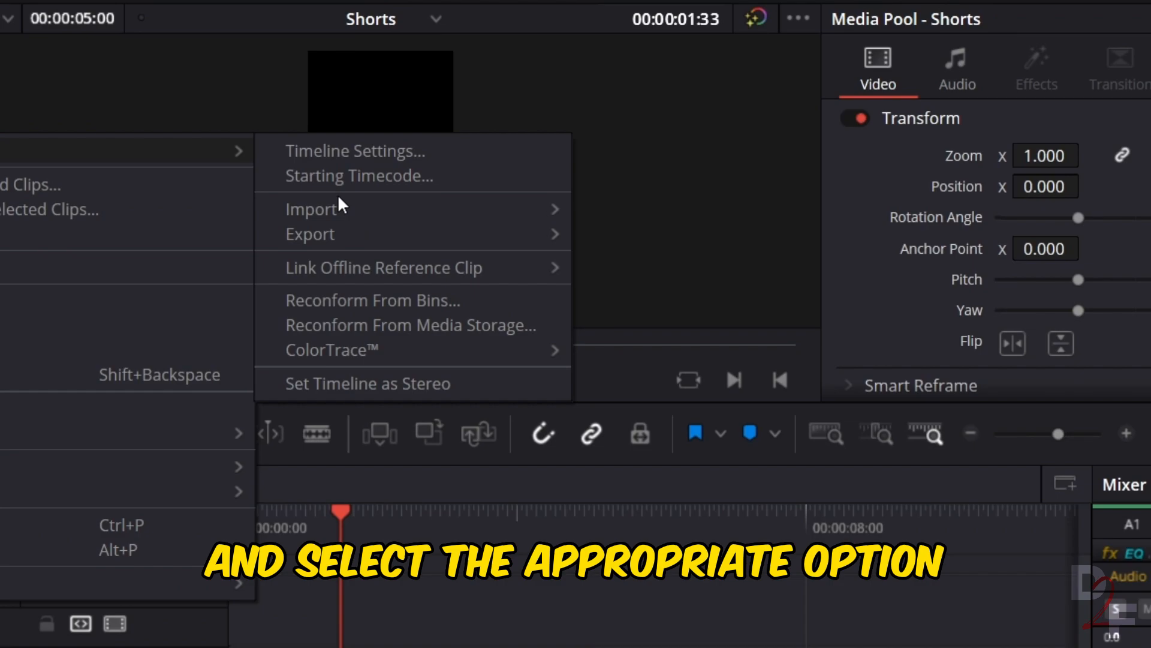
pyautogui.click(310, 264)
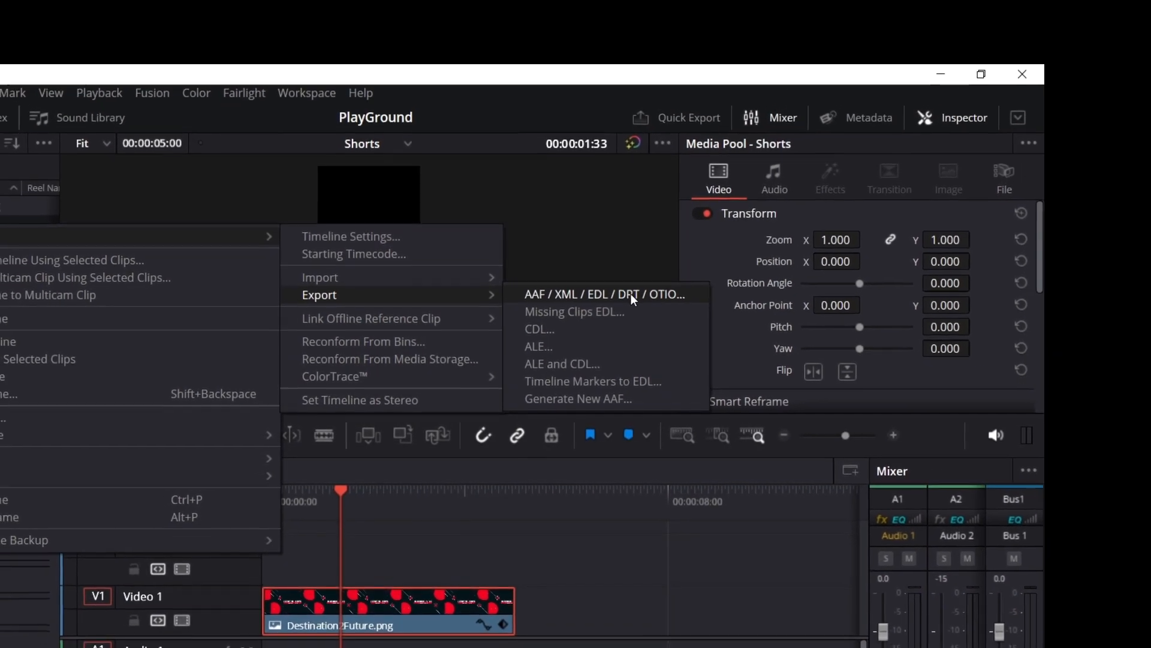
pyautogui.click(603, 293)
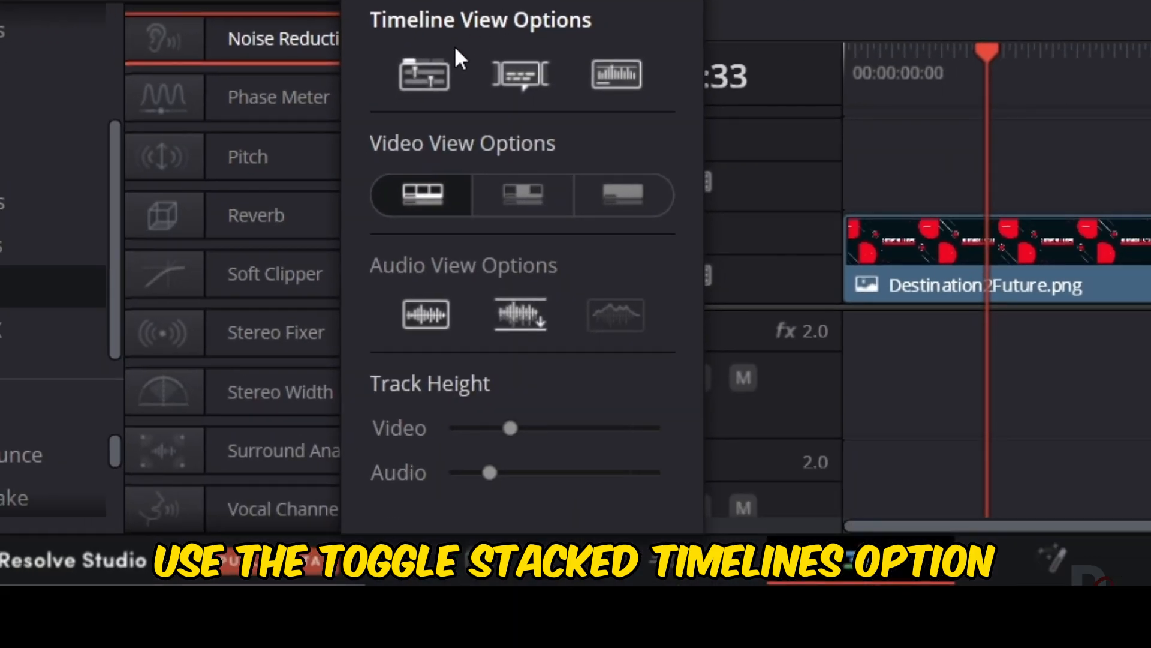
pyautogui.moveTo(424, 73)
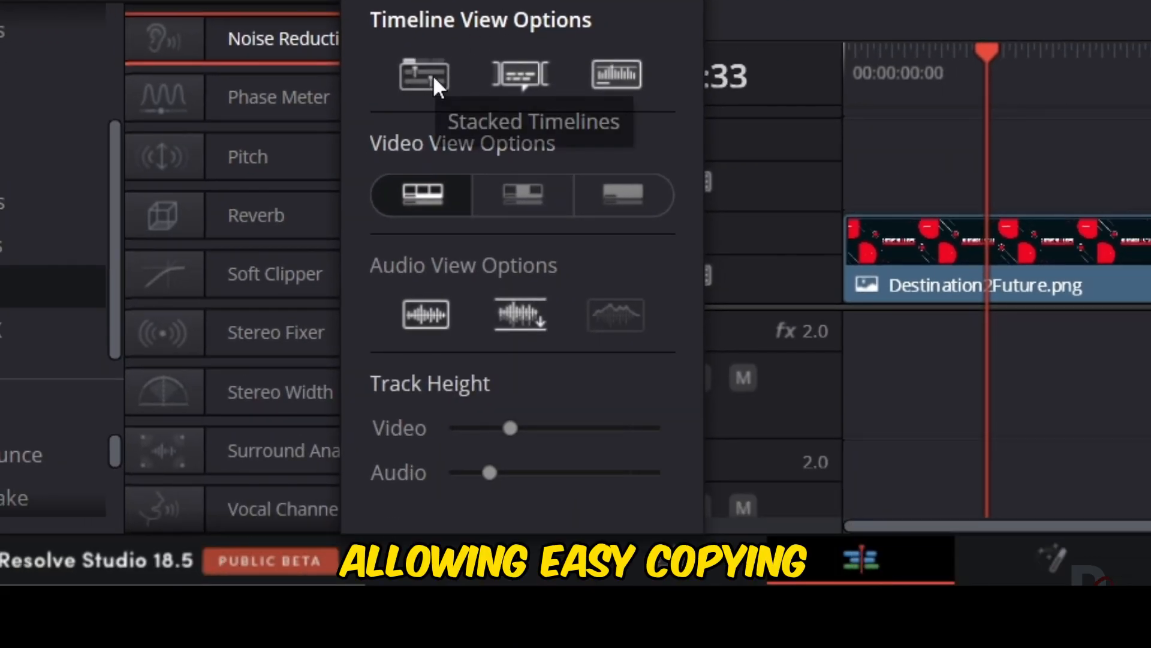
pyautogui.moveTo(931, 21)
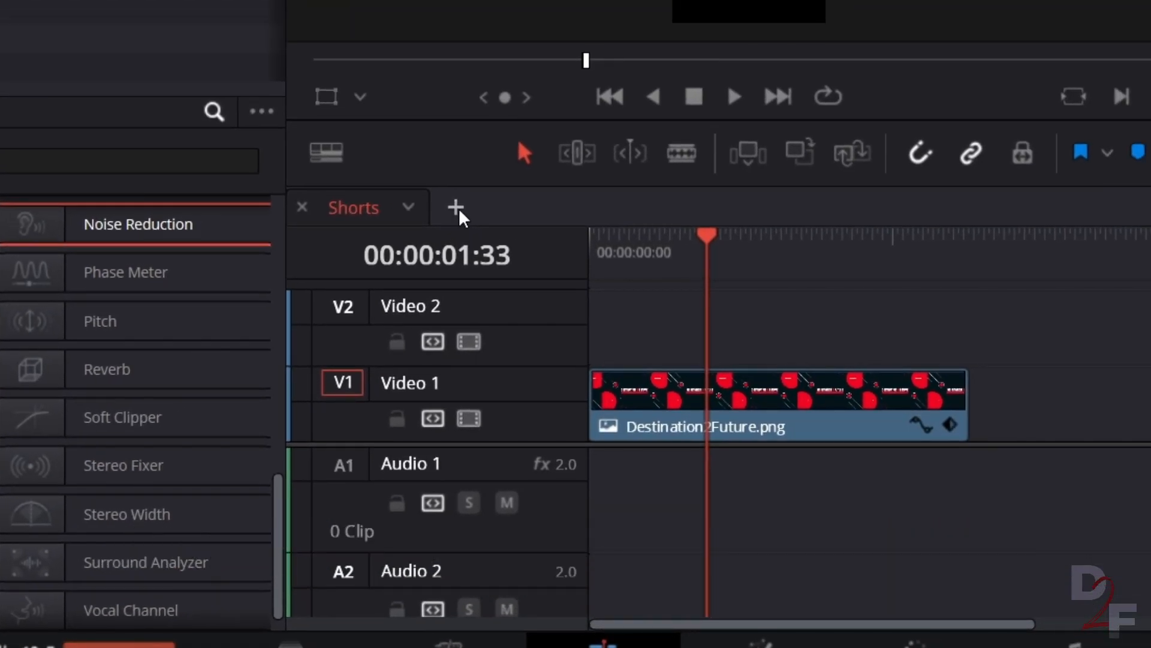
# Step: Add a second, empty Select Timeline tab beside Shorts in stacked view
pyautogui.click(456, 208)
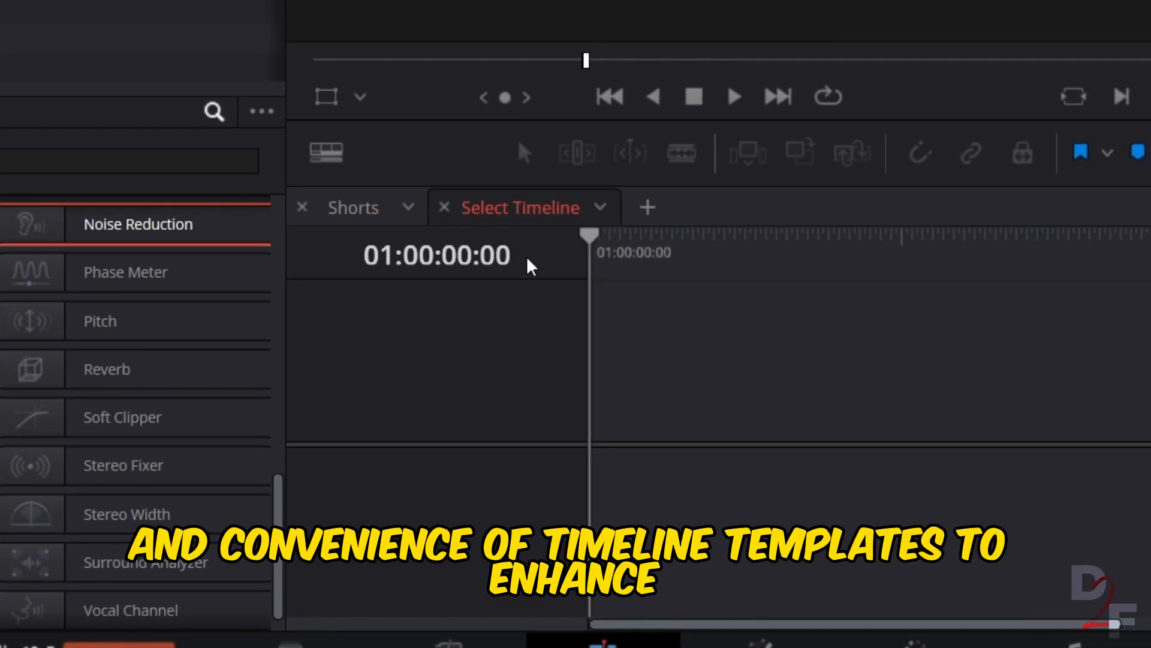